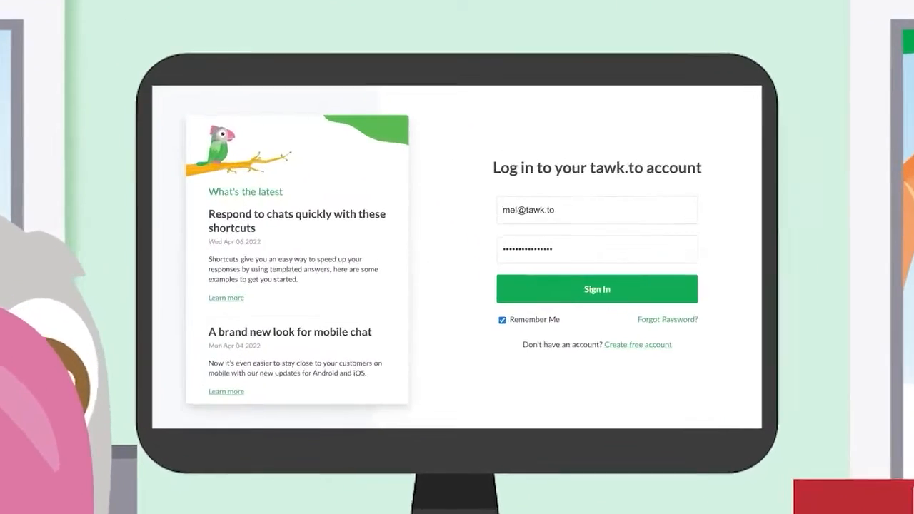
Sign in to the tawk.to account and land on the live visitors dashboard
click(597, 289)
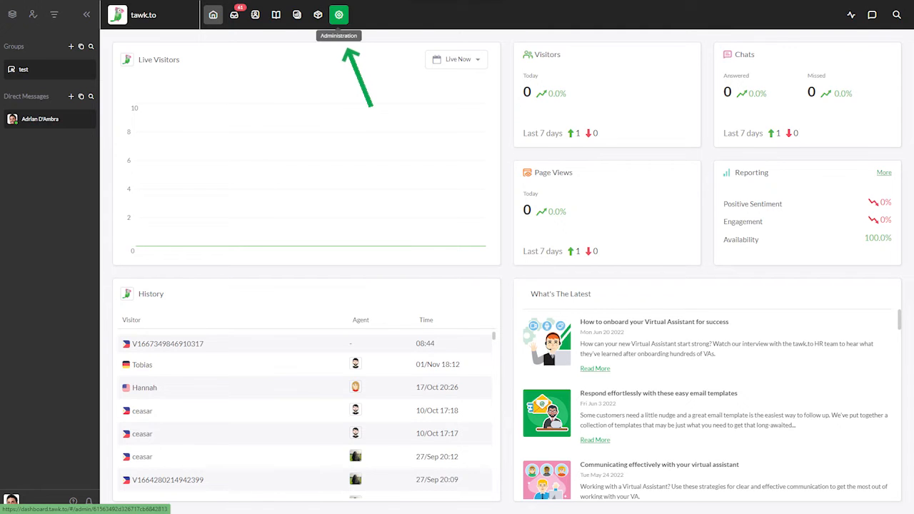
Go to Administration > User Management > Property Members to list the property's agents
click(339, 14)
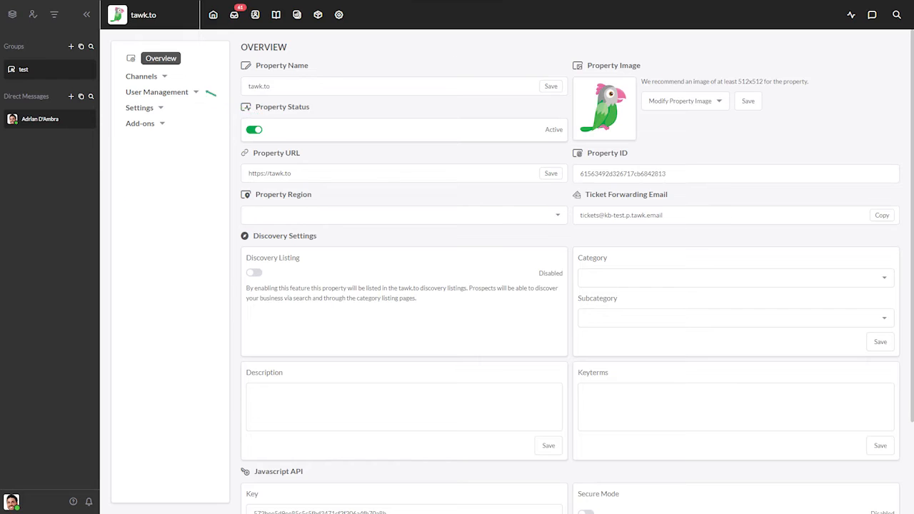
click(174, 109)
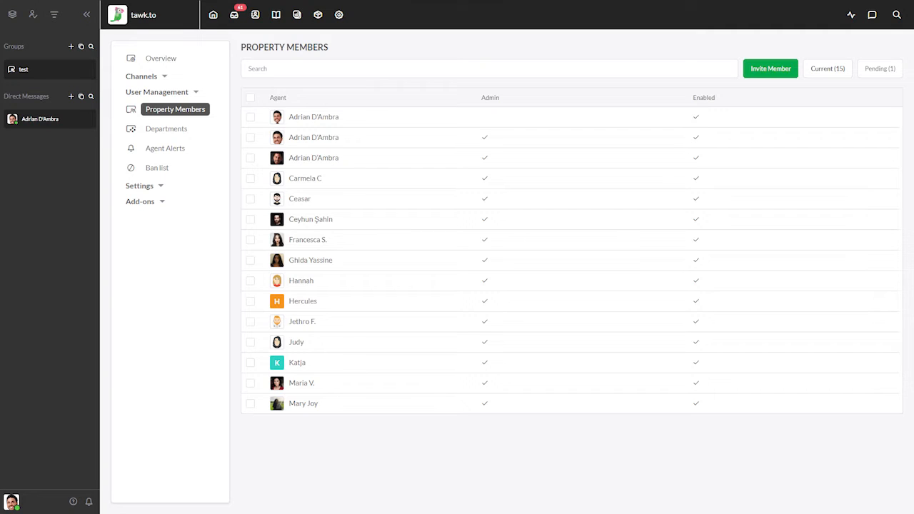
Bring up the Invite Members form with email and Admin/Agent role fields, then cancel it
click(770, 68)
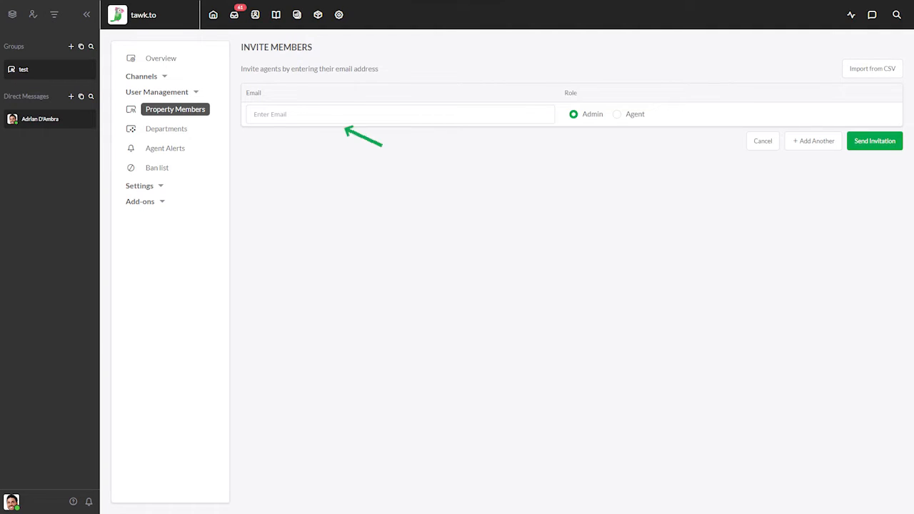
mouse_move(328, 121)
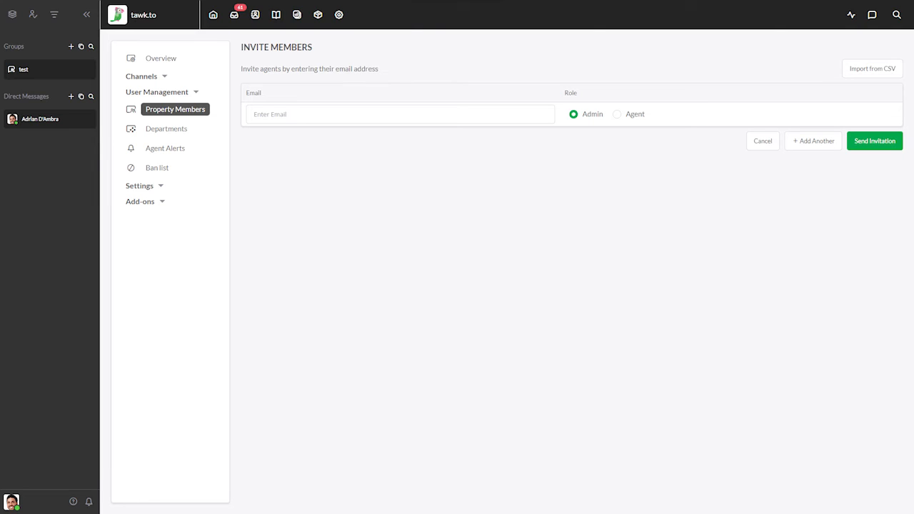
click(89, 502)
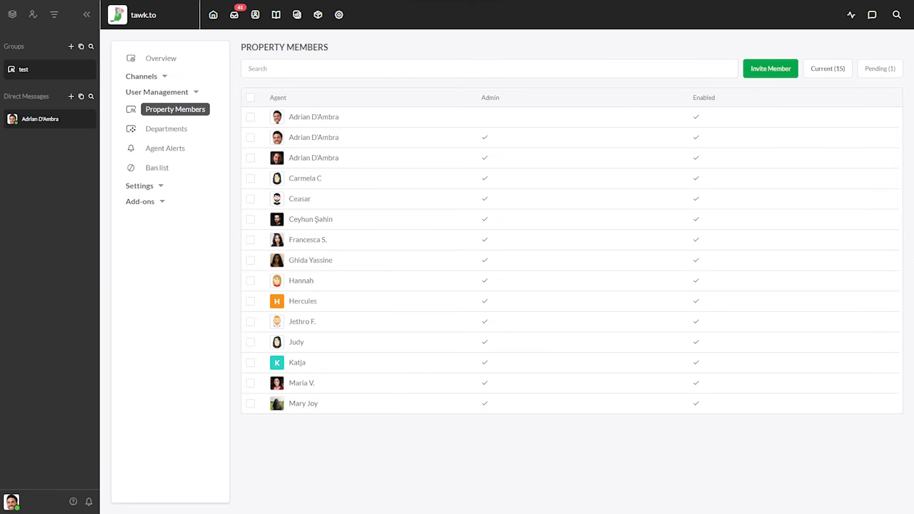
Navigate from the property members list to the tawk.to public homepage
click(314, 117)
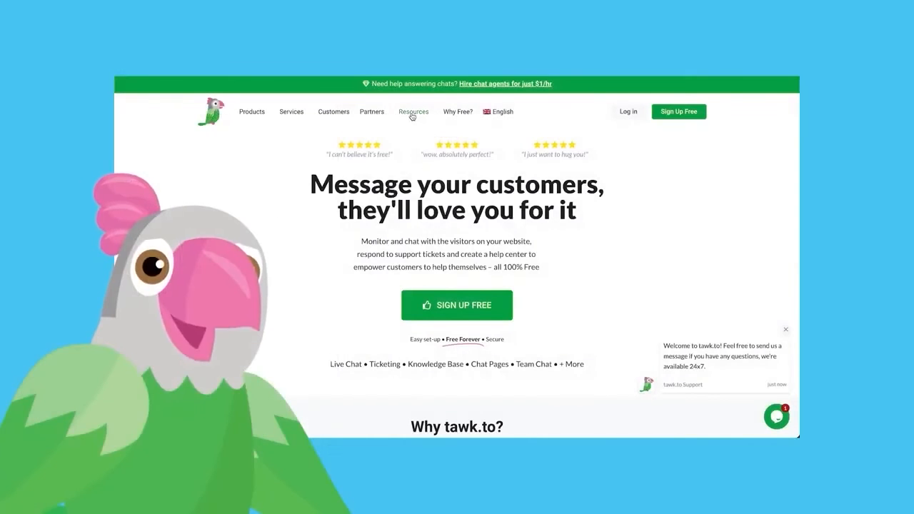
Browse the Help Center article categories from the Resources menu
click(412, 111)
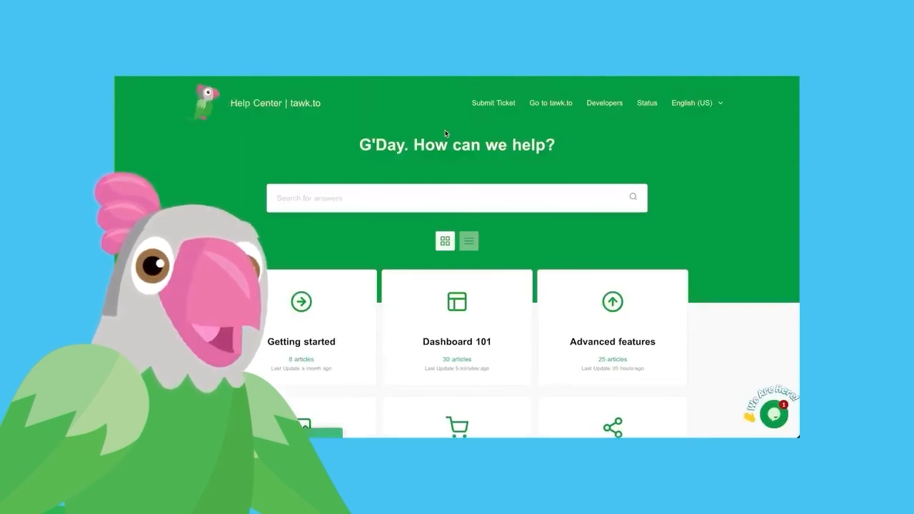
scroll(down, 3)
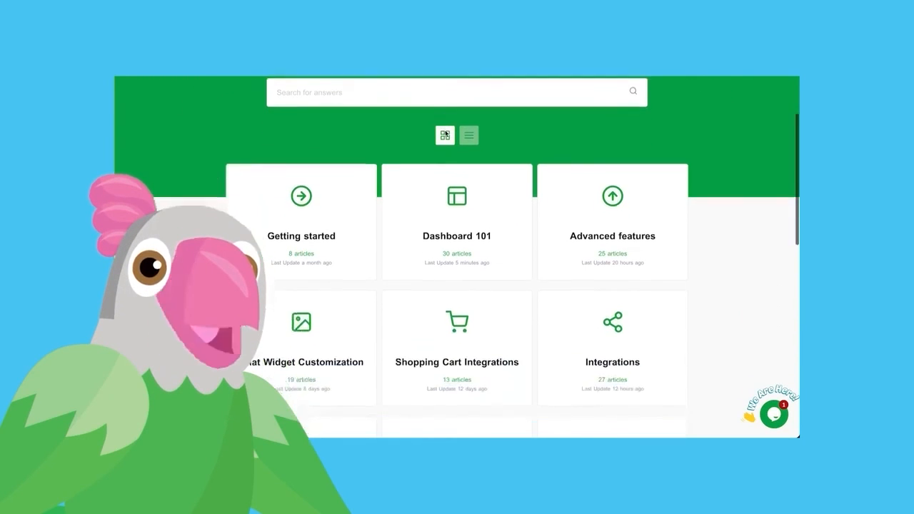
scroll(down, 3)
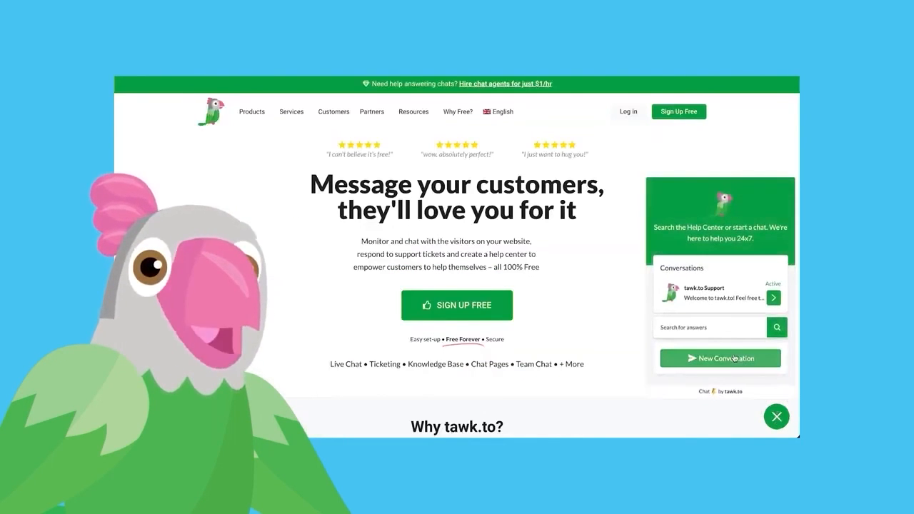
Review the Chat Widget settings under Channels: appearance, scheduler, consent form and behavior
click(720, 357)
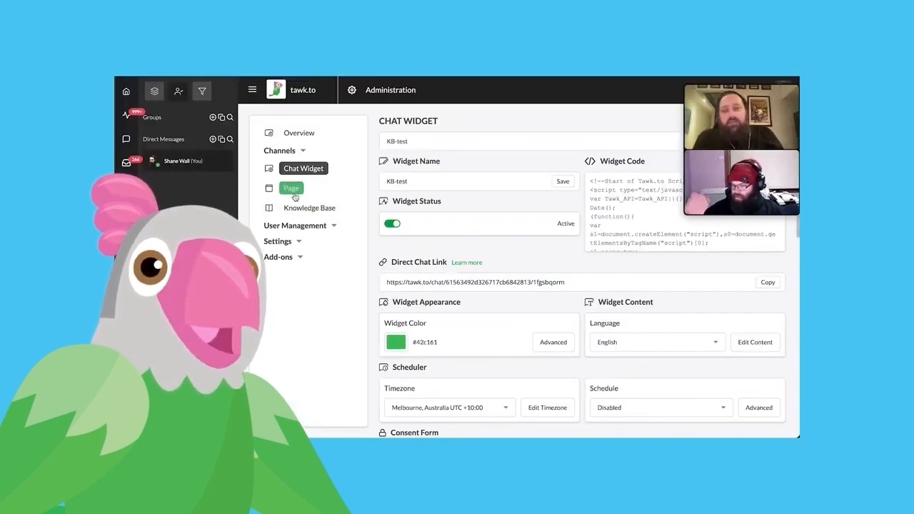
scroll(down, 3)
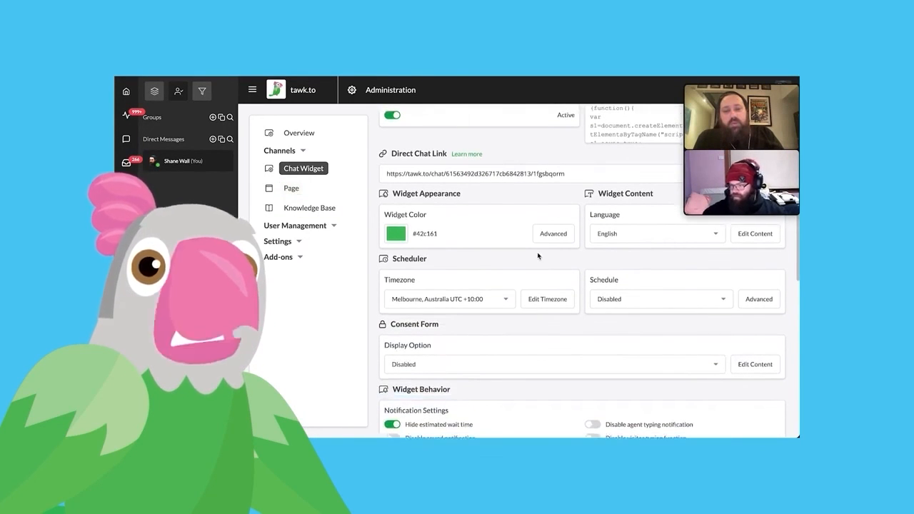
scroll(down, 3)
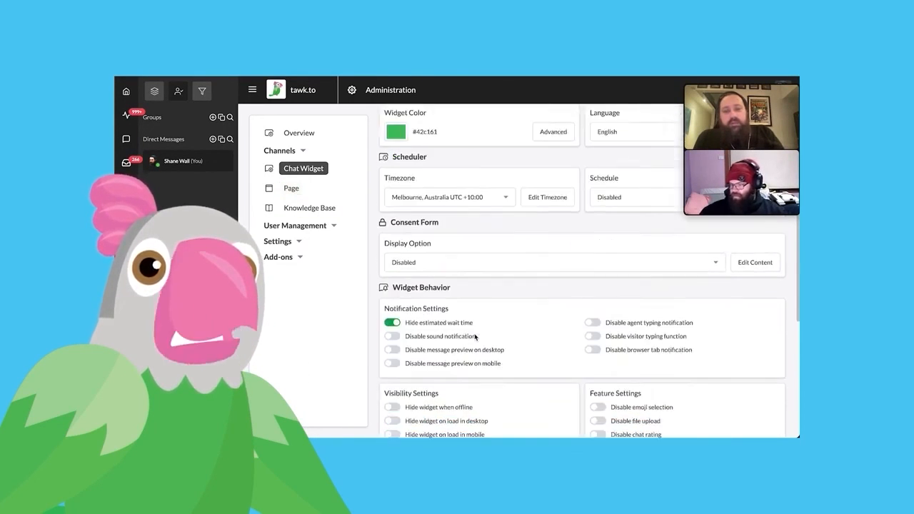